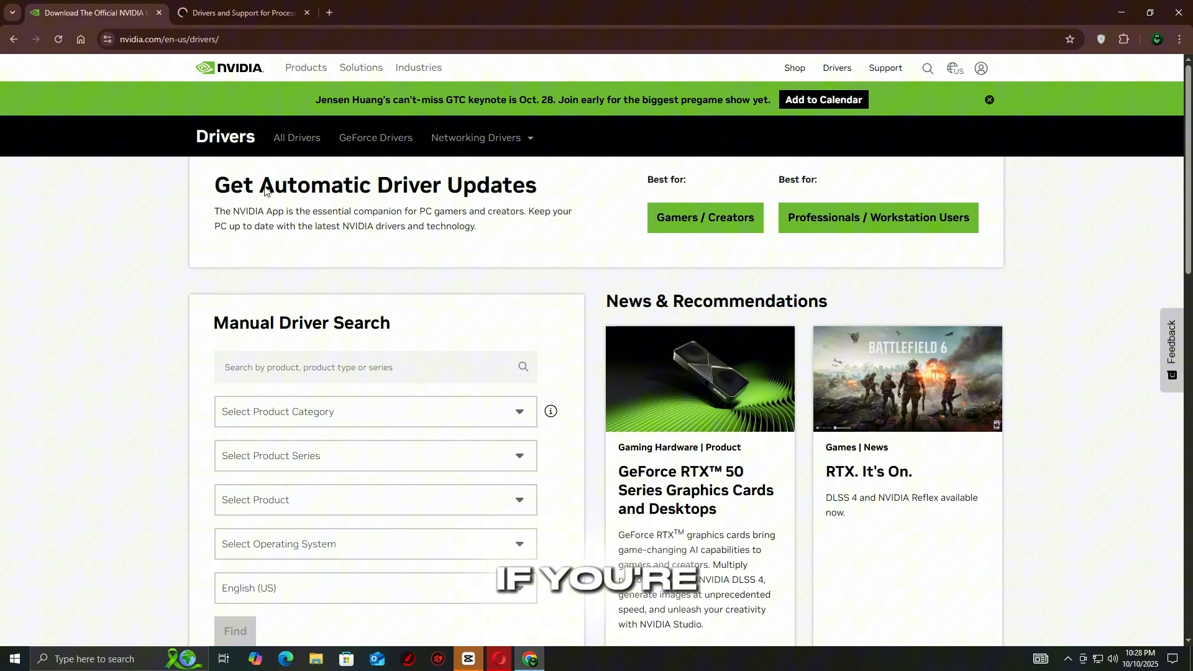
Highlight NVIDIA's Manual Driver Search, then open AMD's Windows driver download page
drag(251, 323, 390, 322)
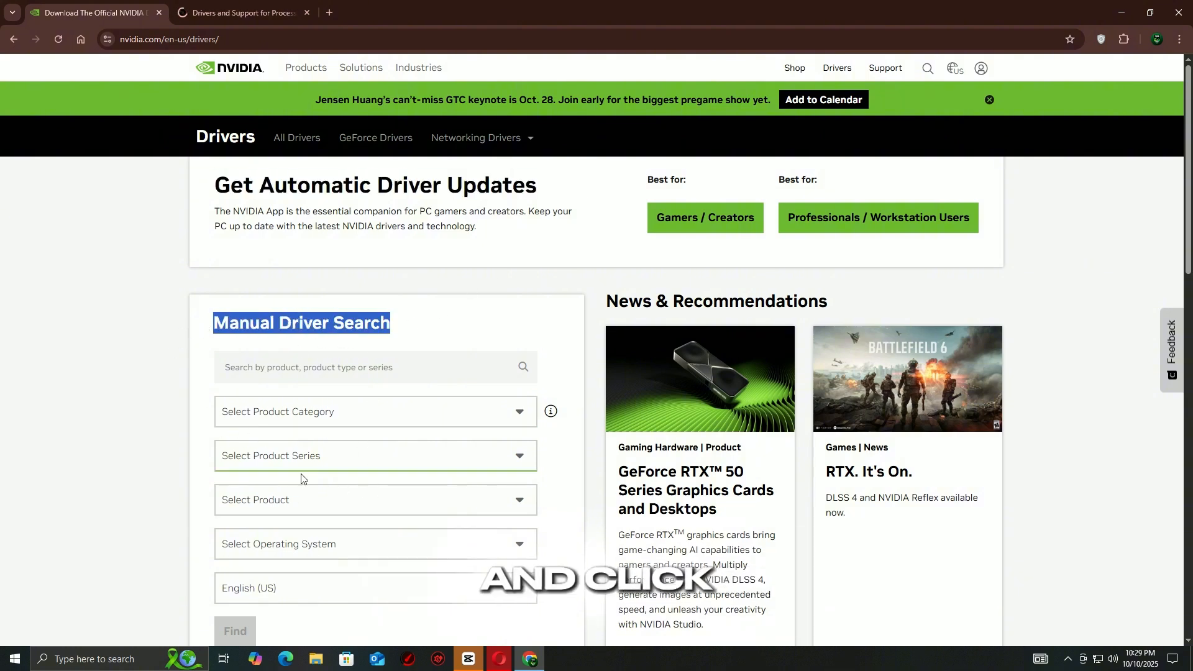
mouse_move(343, 470)
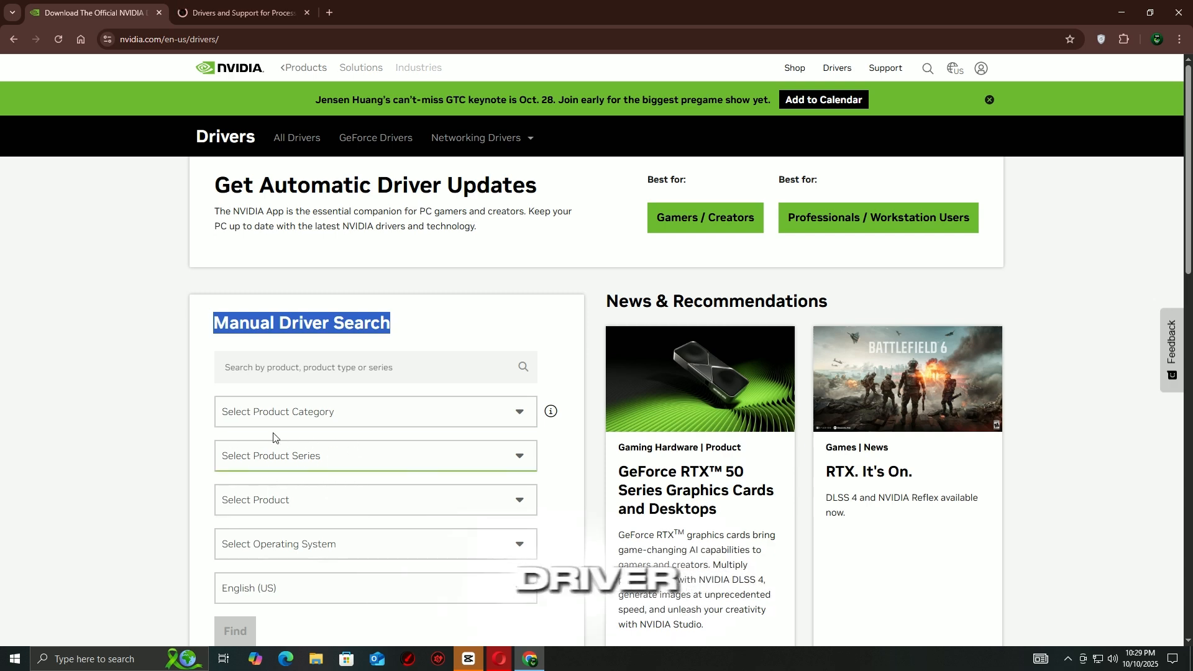
click(241, 13)
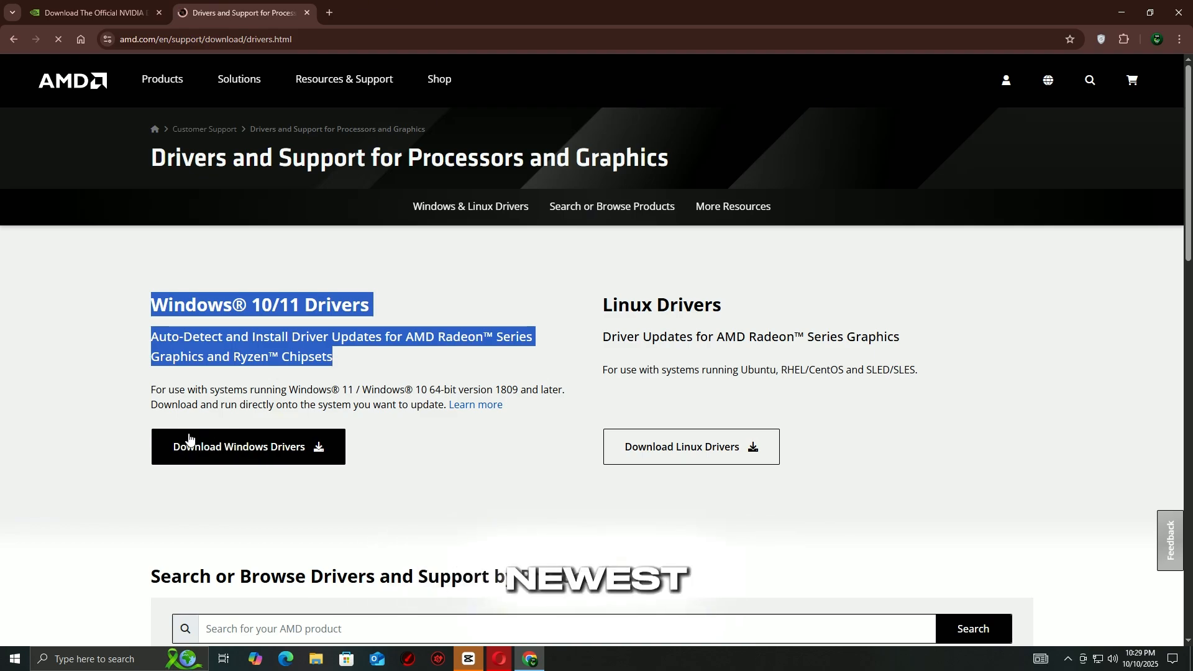
click(11, 658)
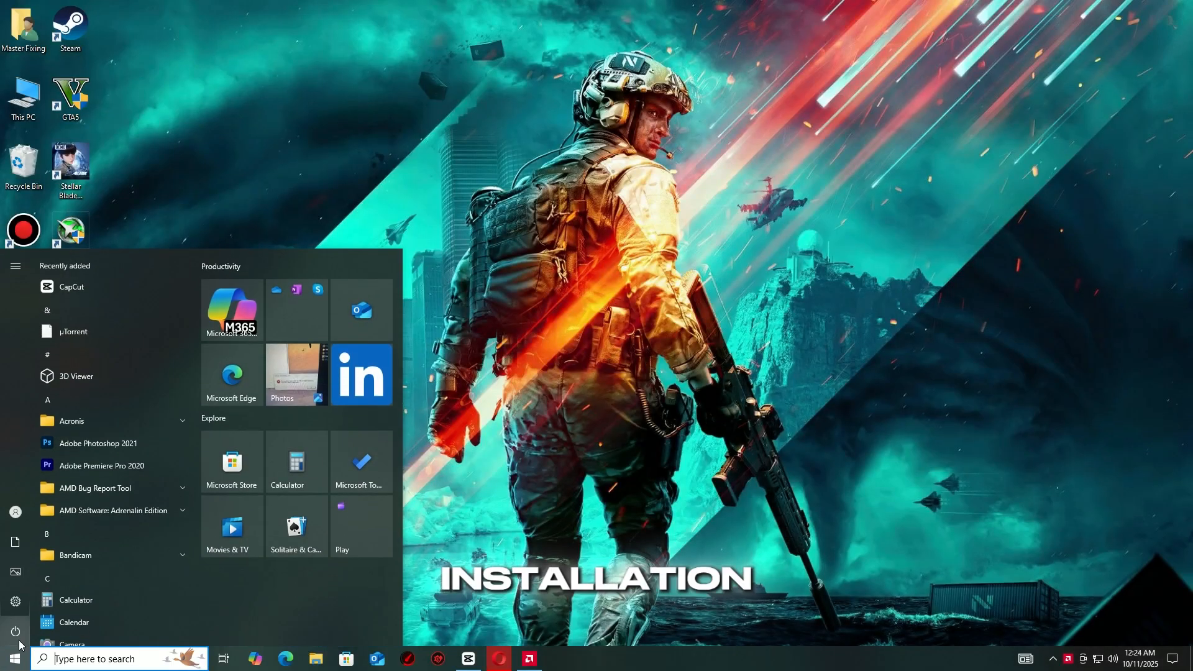
Open the Start menu power options to restart, then return to the desktop
click(15, 631)
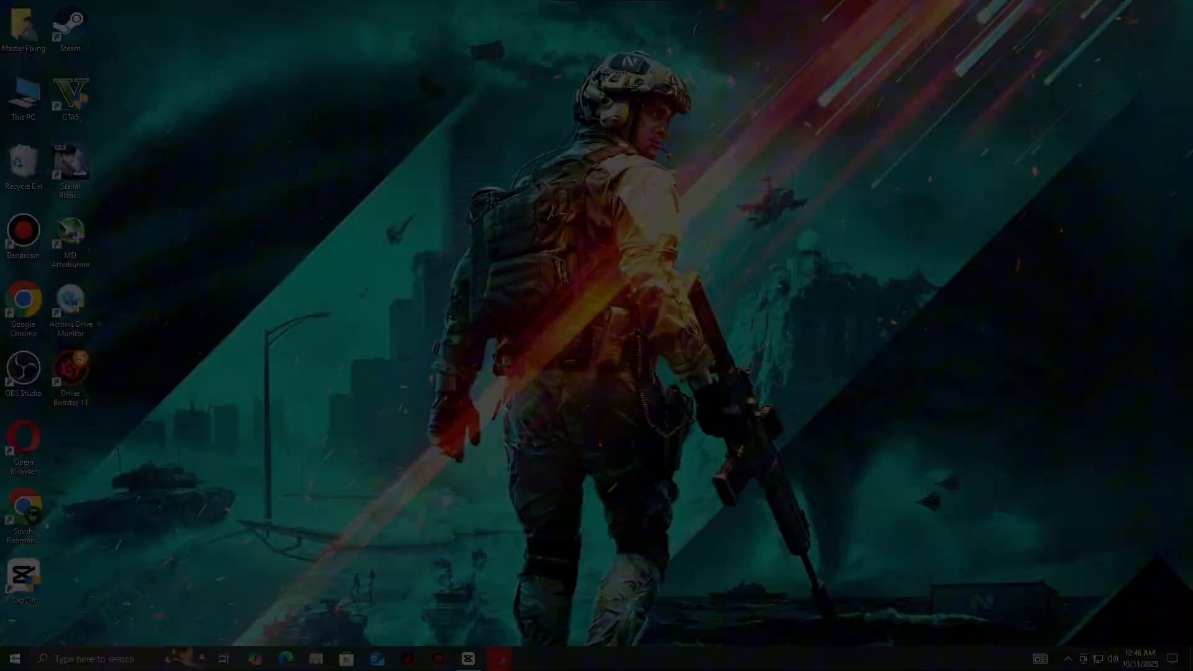
Launch Steam and open the Stellar Blade Demo's properties from the library
double_click(69, 28)
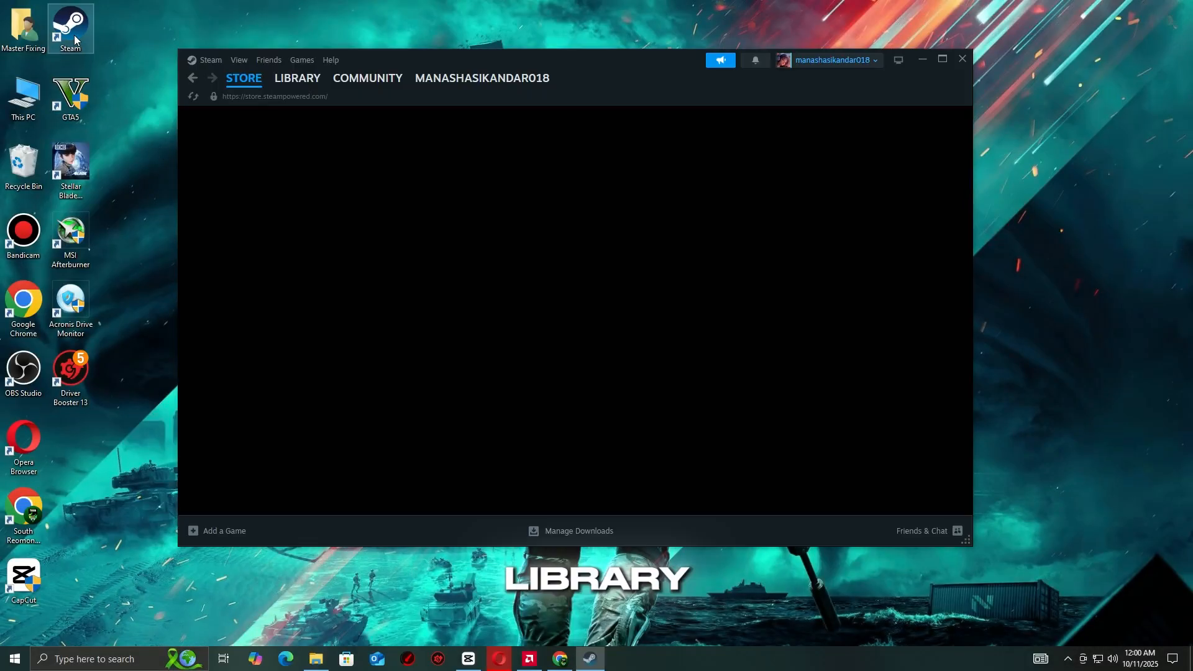
click(297, 78)
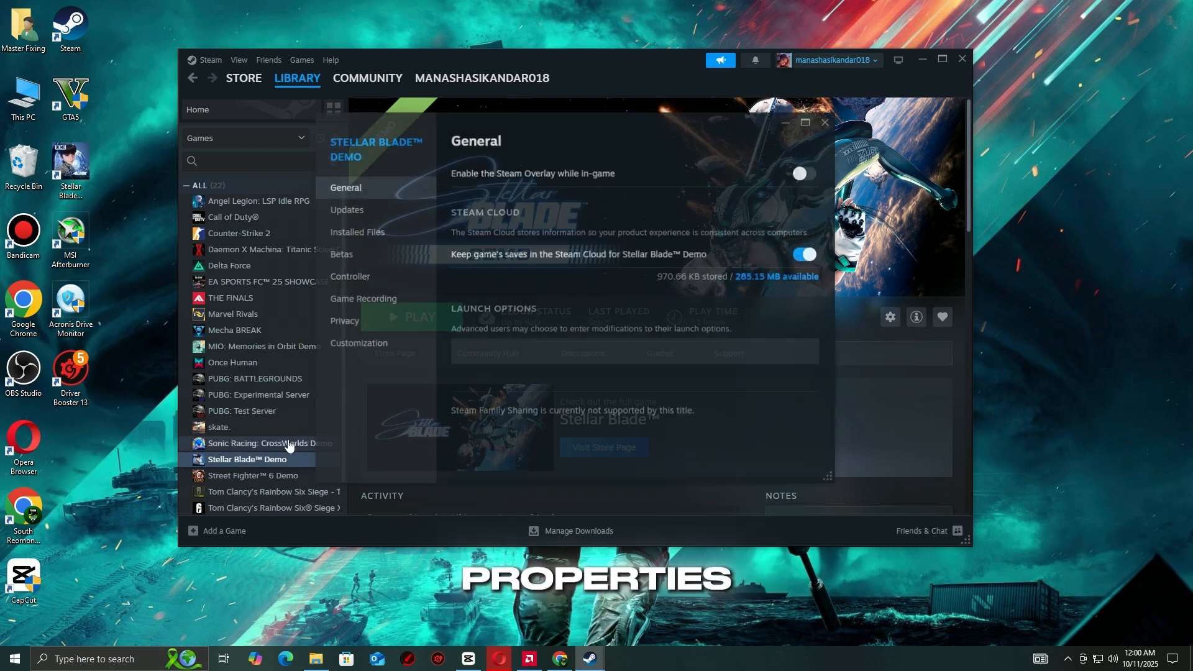
click(356, 233)
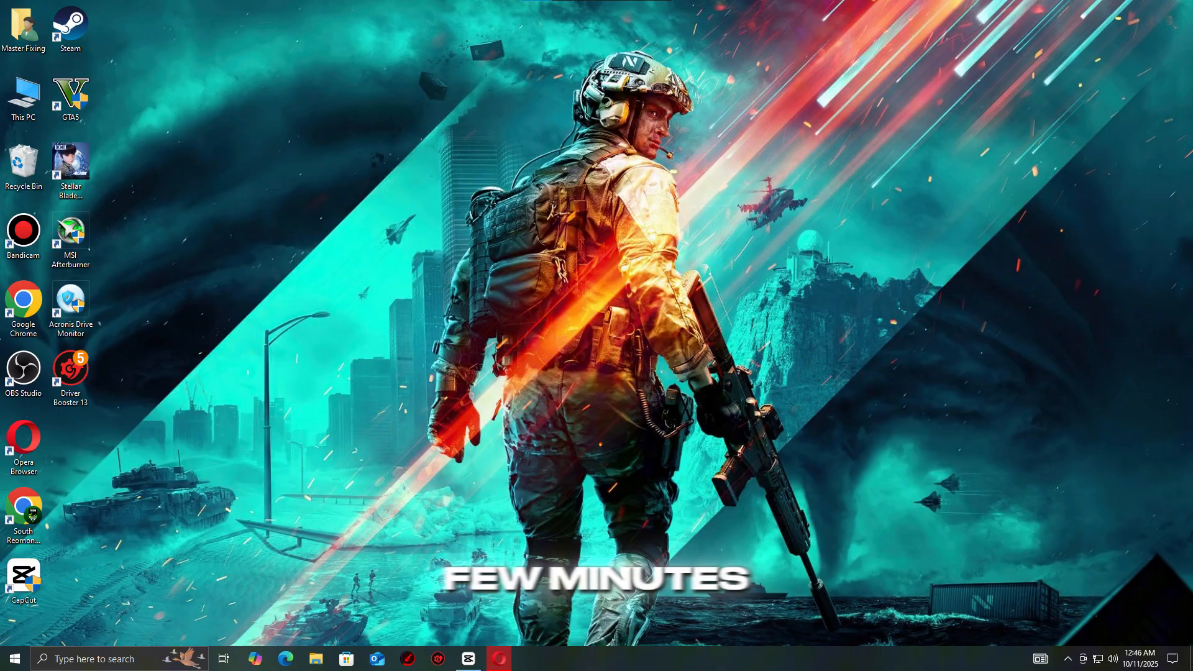
Open the Run box with the appwiz.cpl command entered
click(14, 658)
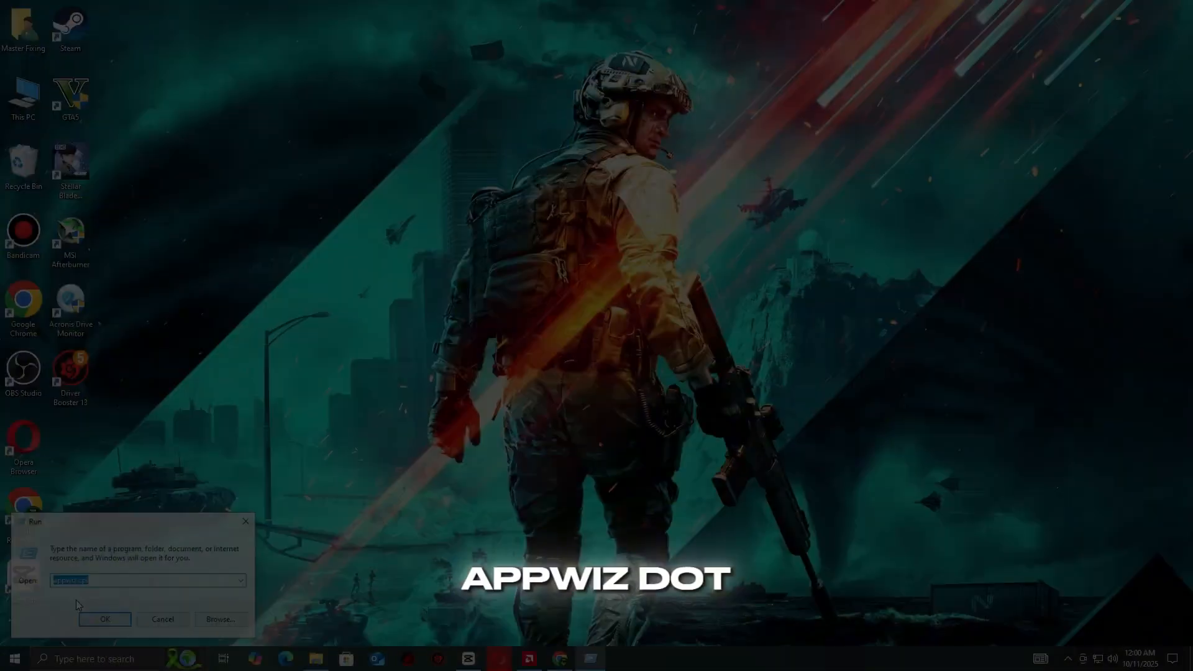
Run appwiz.cpl and launch a Microsoft Visual C++ package installer
key(enter)
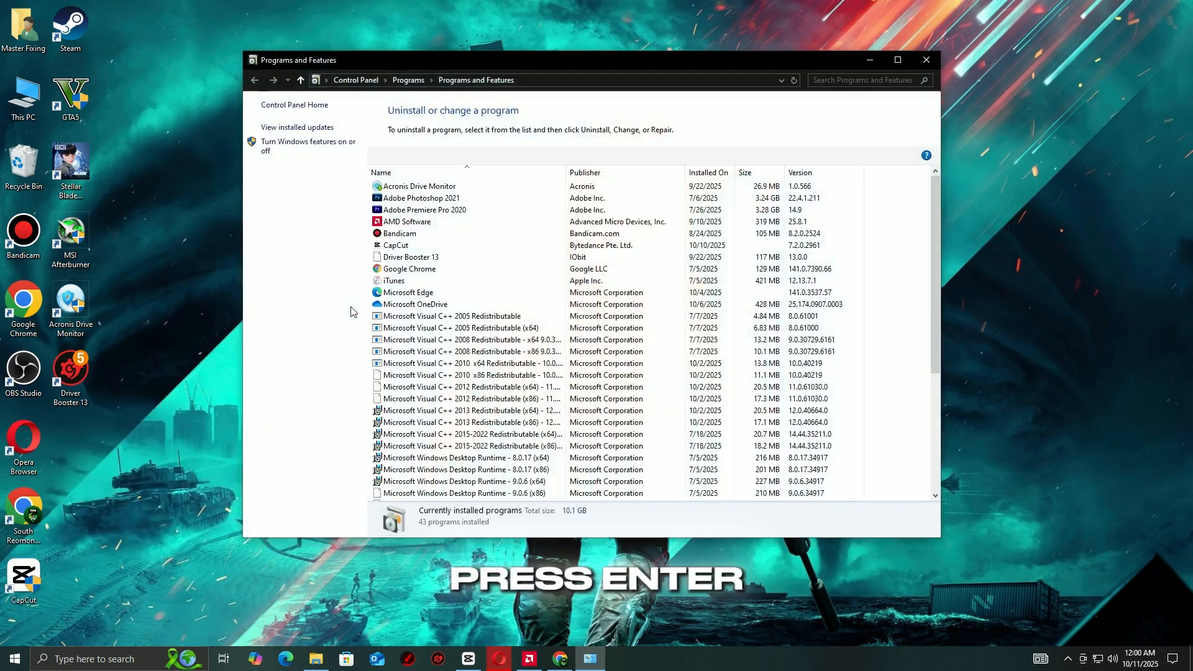
click(456, 328)
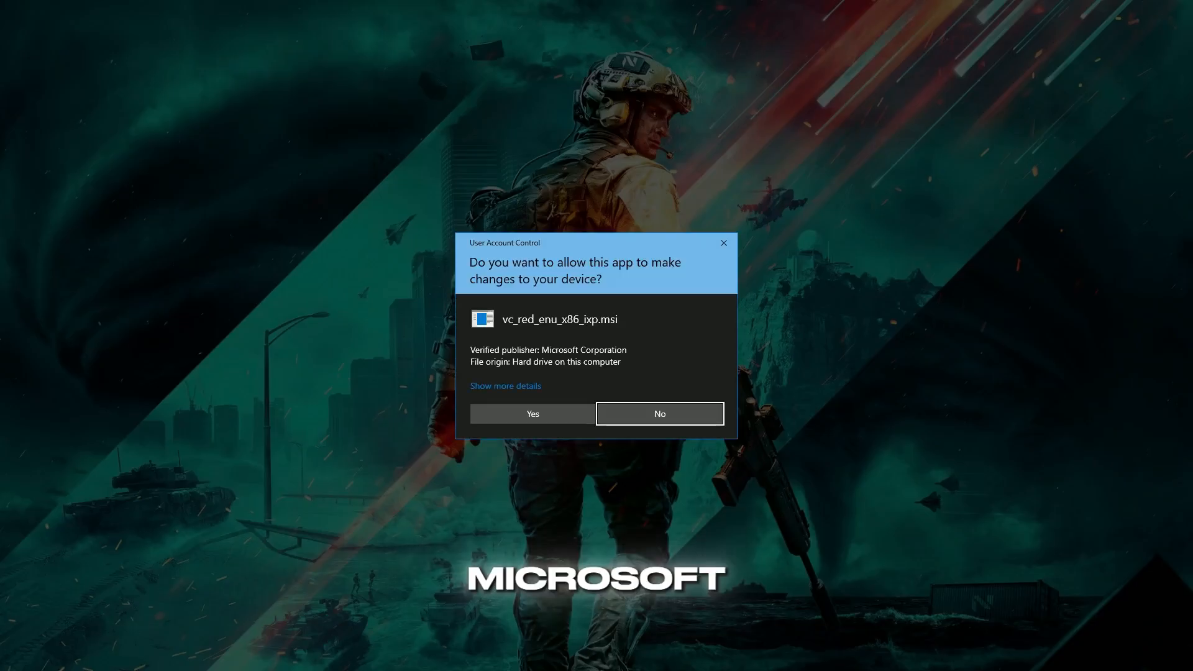
Allow the Visual C++ and DirectX installers and accept the DirectX licence
click(532, 413)
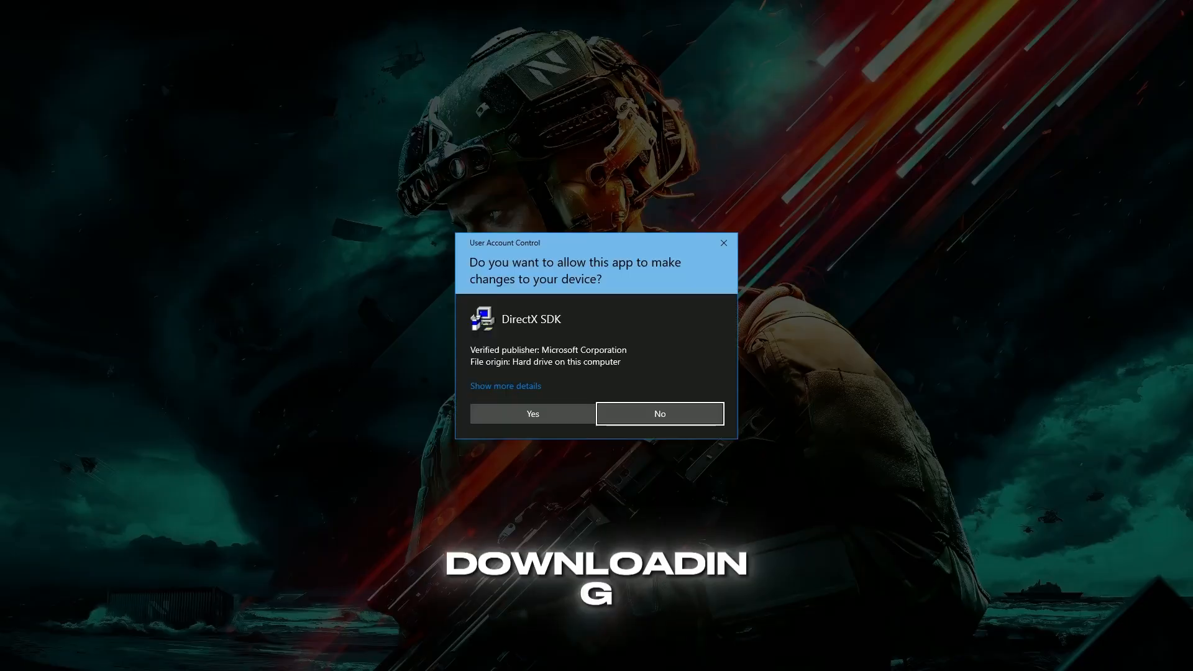
click(532, 413)
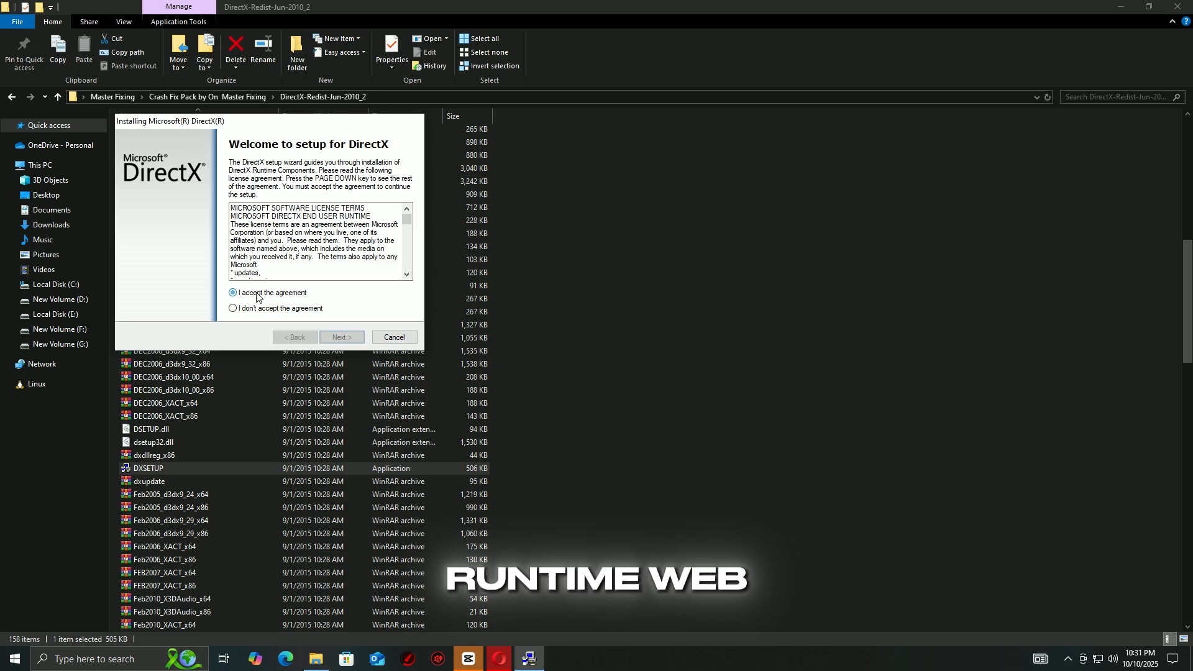
click(340, 337)
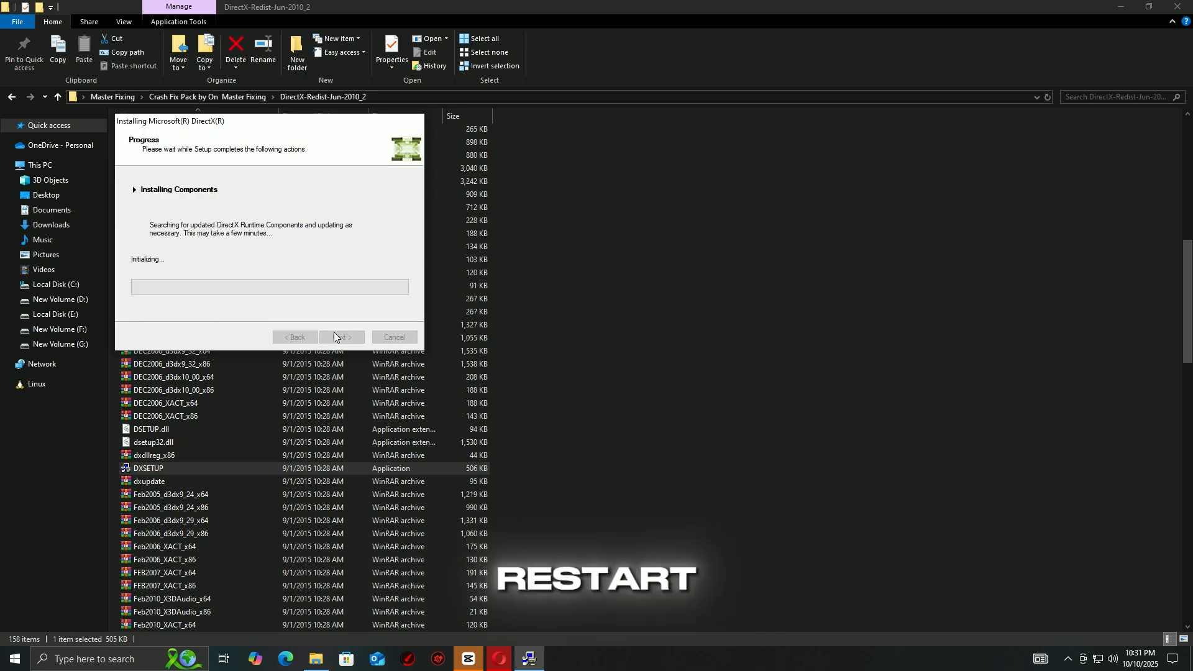